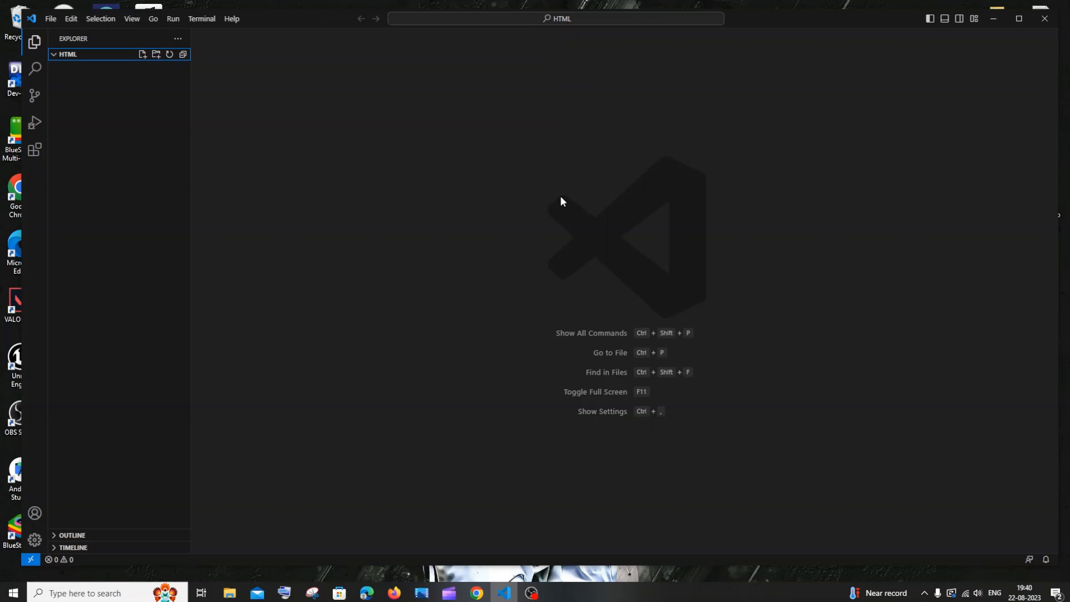
{"action": "mouse_move", "coordinate": [489, 178]}
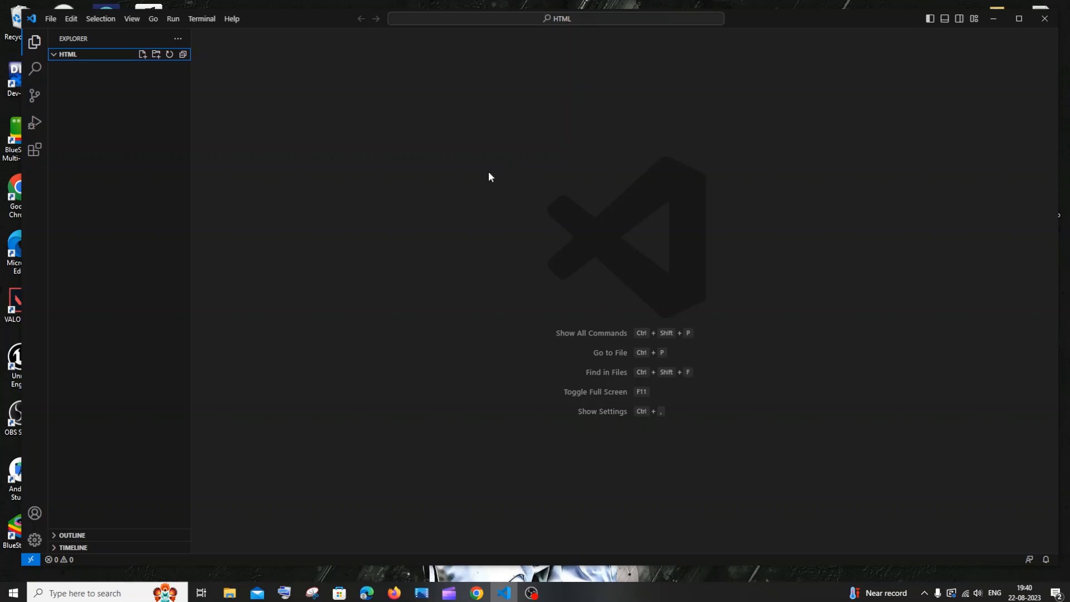
{"action": "mouse_move", "coordinate": [466, 184]}
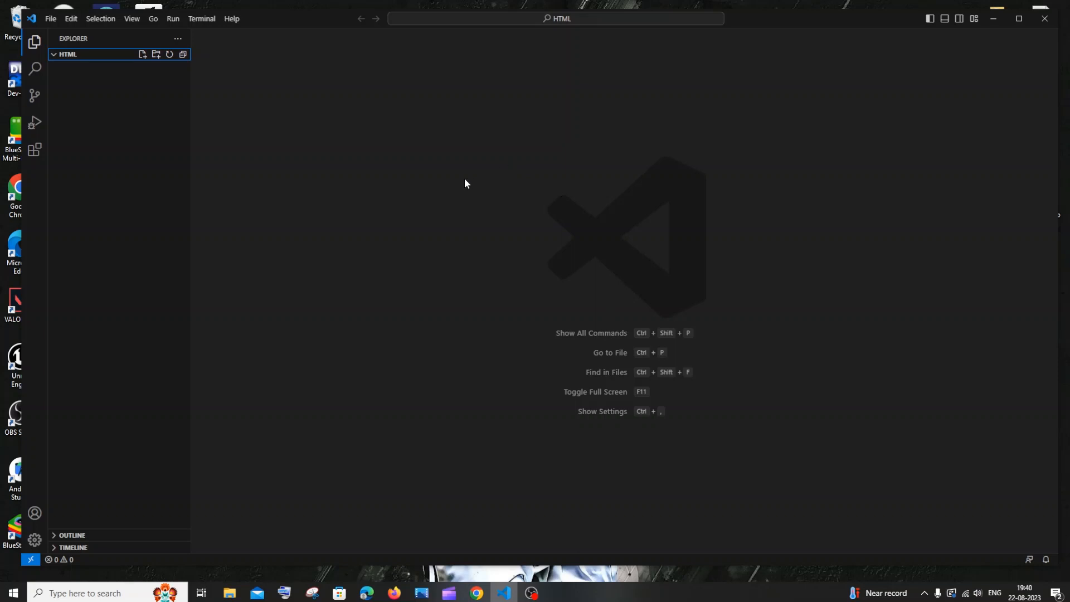
Step: Show the Extensions panel with its installed, popular and recommended lists
{"action": "left_click", "coordinate": [35, 149]}
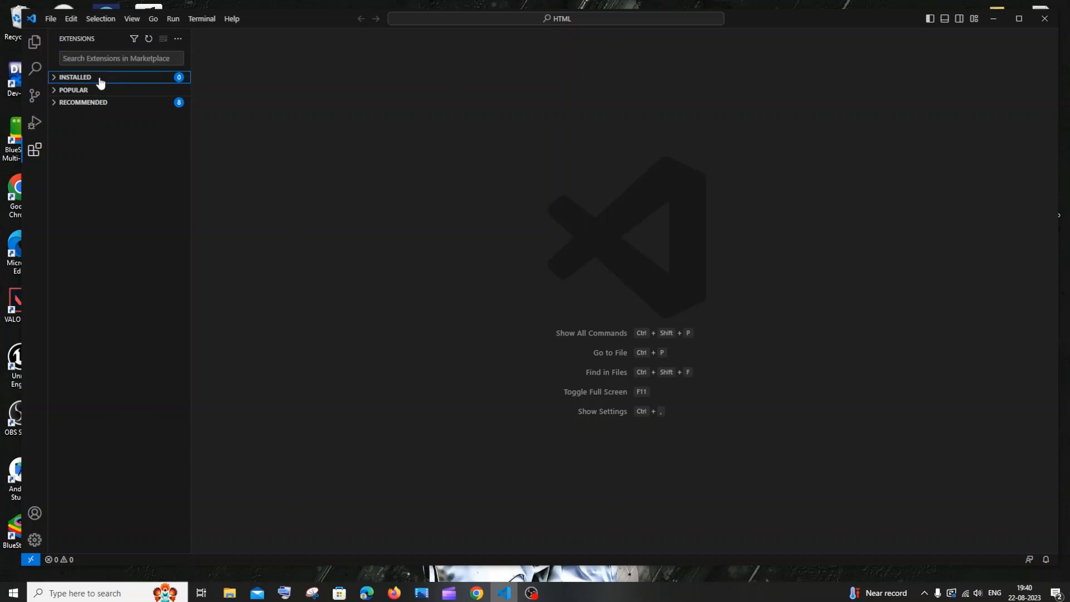
{"action": "mouse_move", "coordinate": [42, 54]}
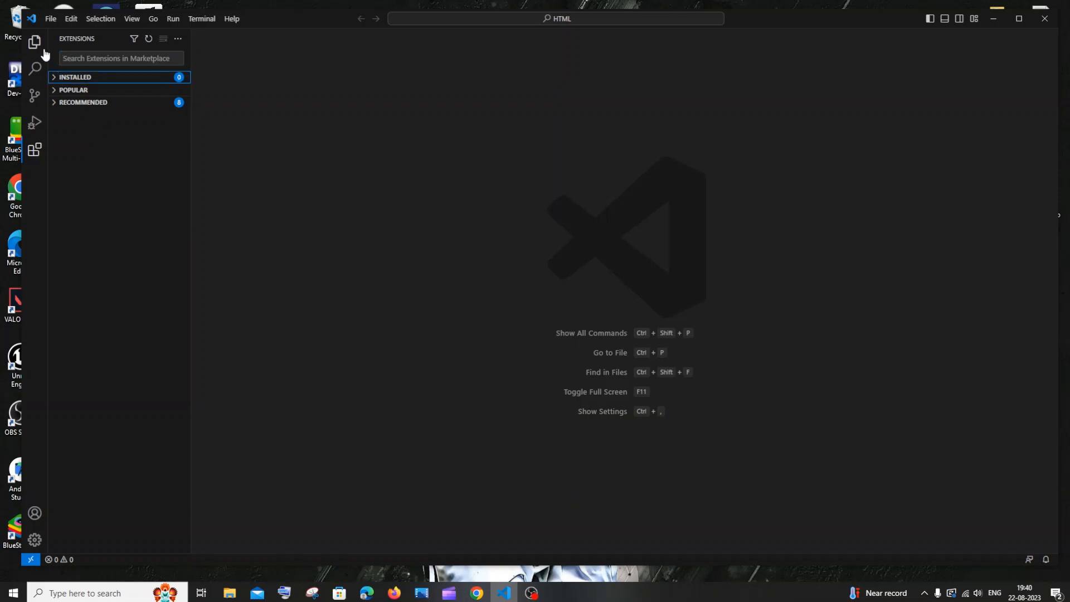
Step: Create a new file named first.html inside the HTML folder from the Explorer
{"action": "left_click", "coordinate": [35, 42]}
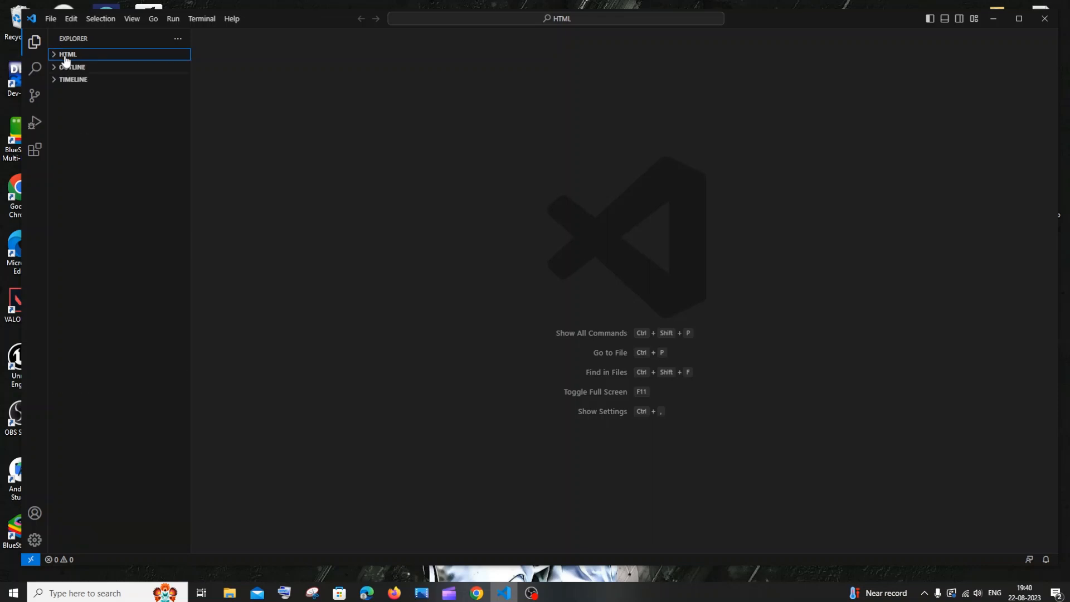
{"action": "left_click", "coordinate": [68, 53]}
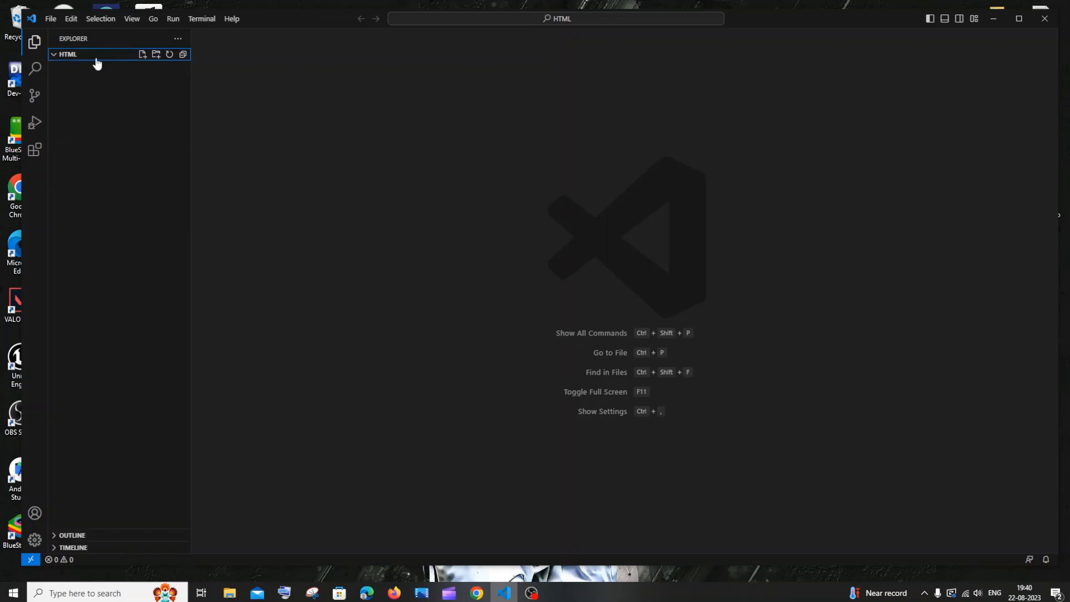
{"action": "mouse_move", "coordinate": [130, 63]}
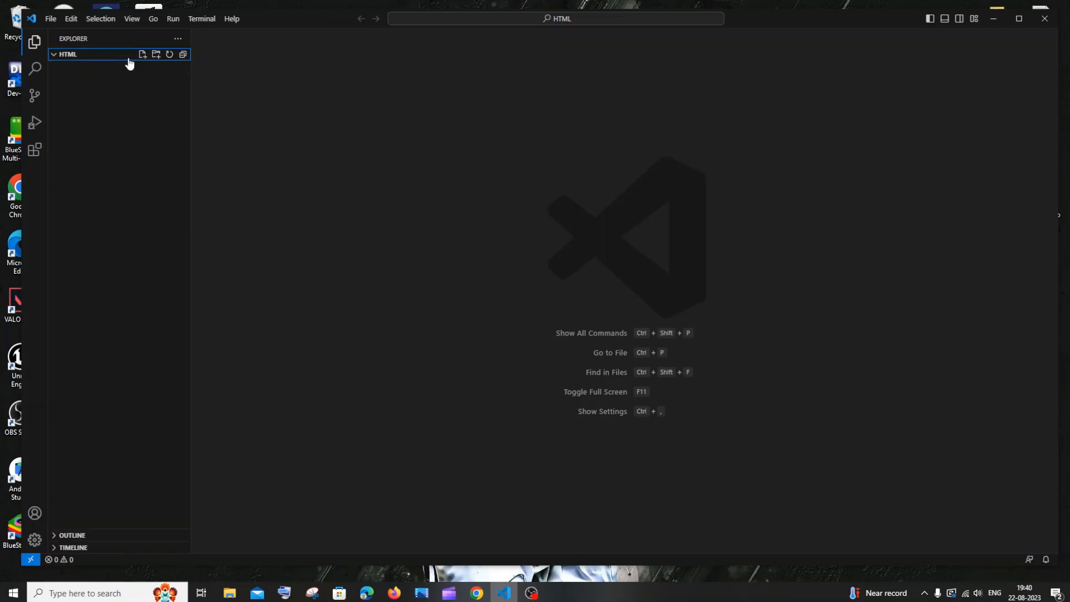
{"action": "mouse_move", "coordinate": [142, 55]}
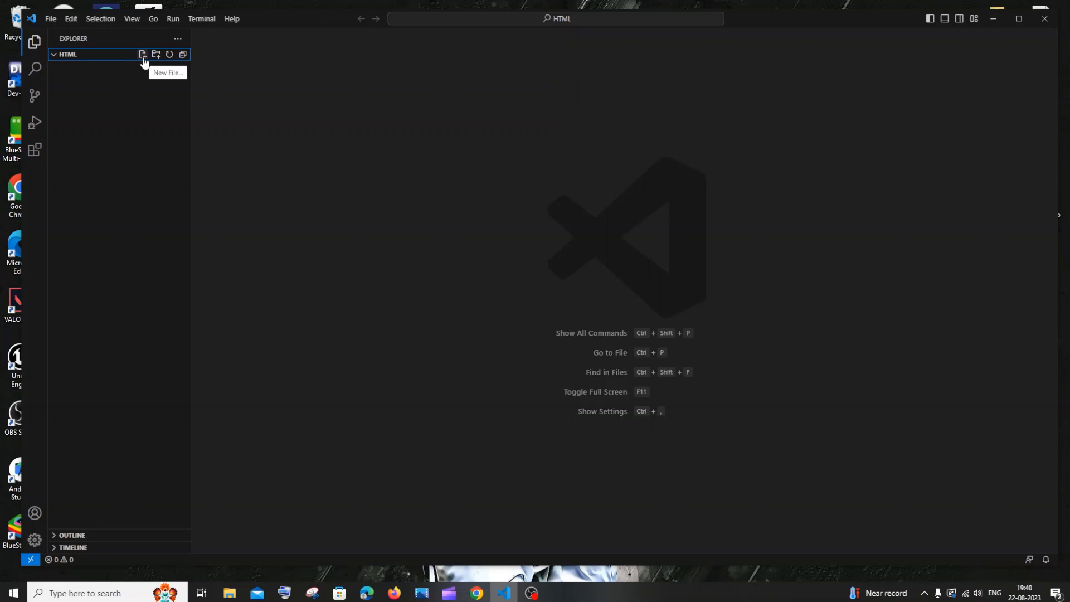
{"action": "left_click", "coordinate": [142, 54]}
{"action": "type", "text": "first"}
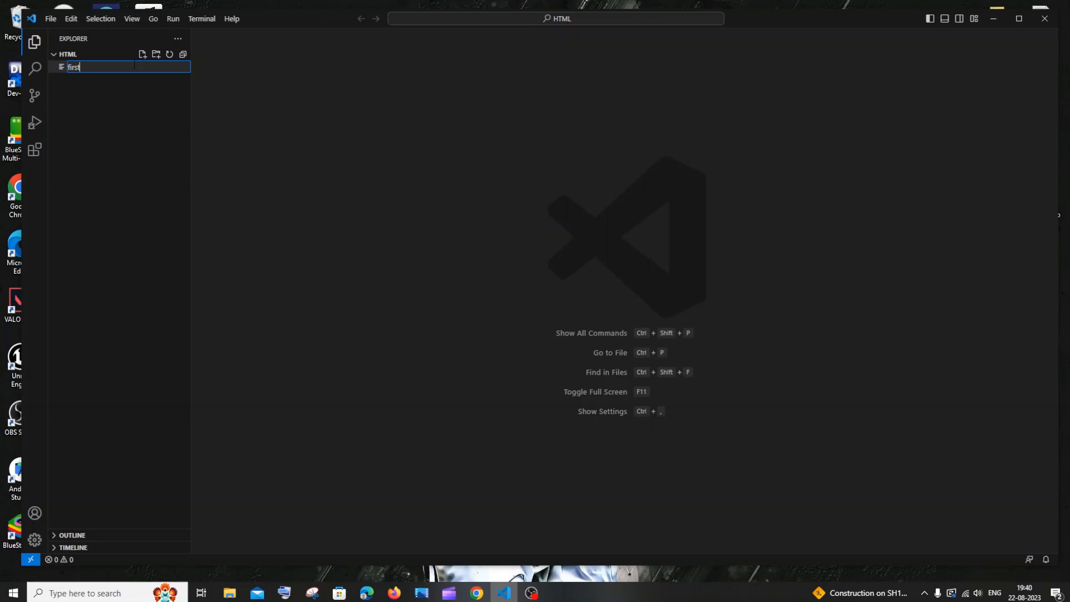
{"action": "type", "text": ".ht"}
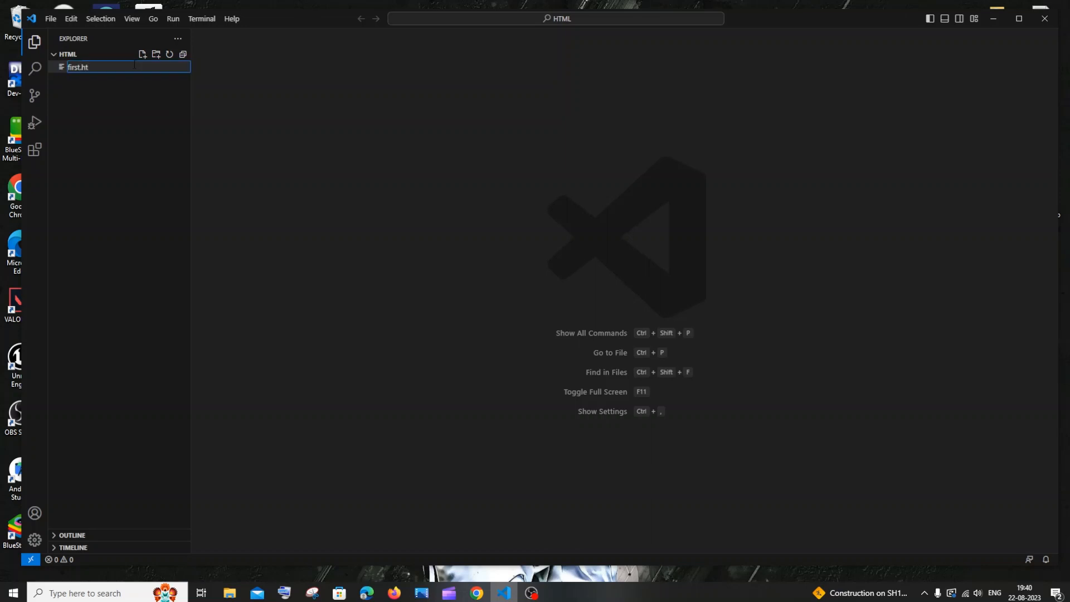
{"action": "type", "text": "ml"}
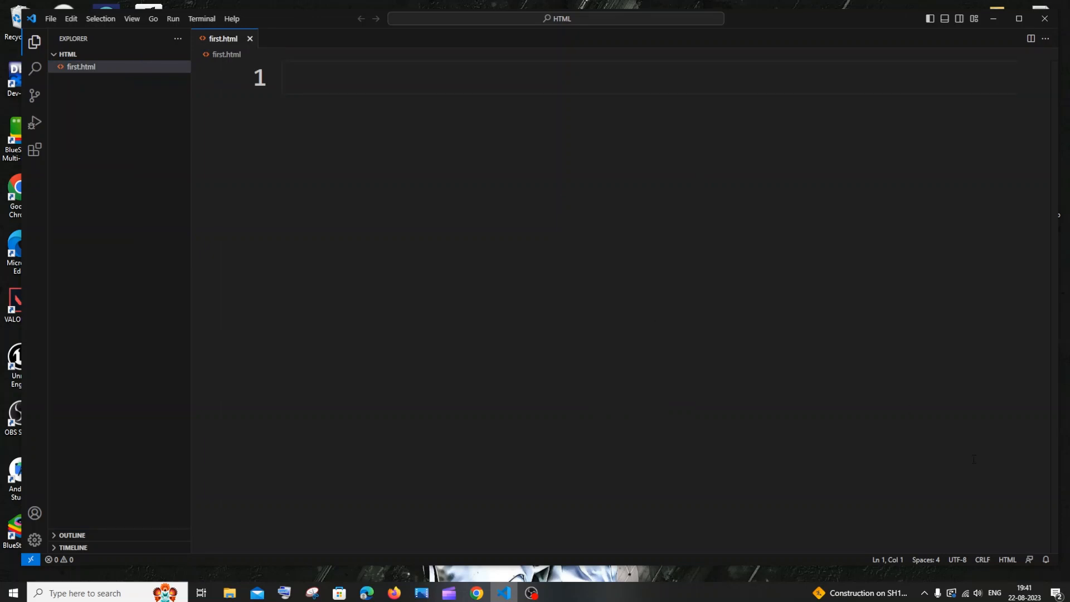
{"action": "mouse_move", "coordinate": [1008, 560]}
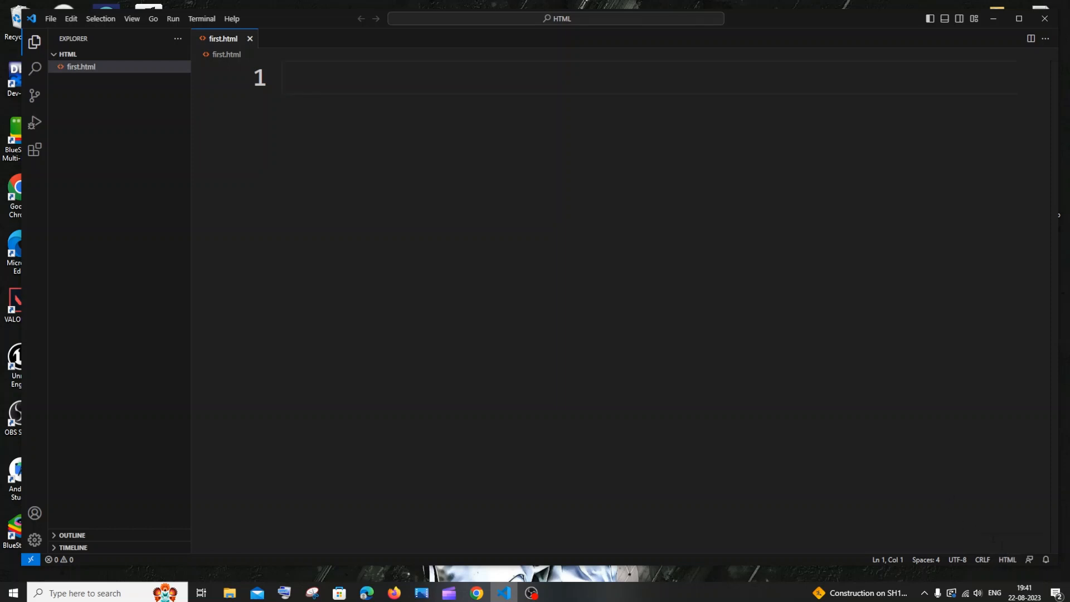
{"action": "left_click", "coordinate": [1008, 559]}
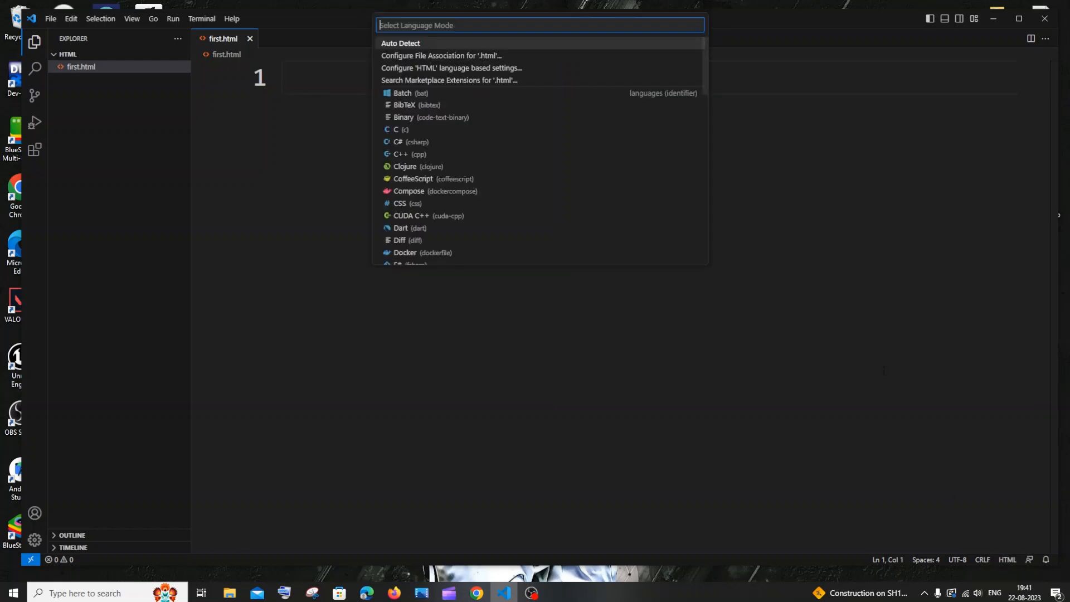
{"action": "mouse_move", "coordinate": [430, 118]}
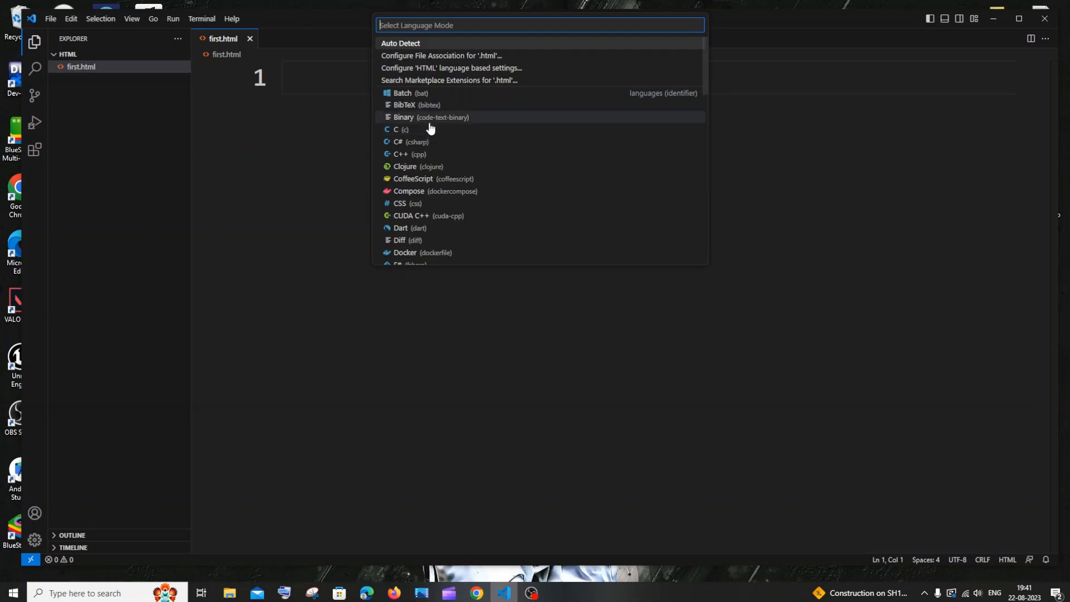
{"action": "scroll", "scroll_direction": "down", "scroll_amount": 3}
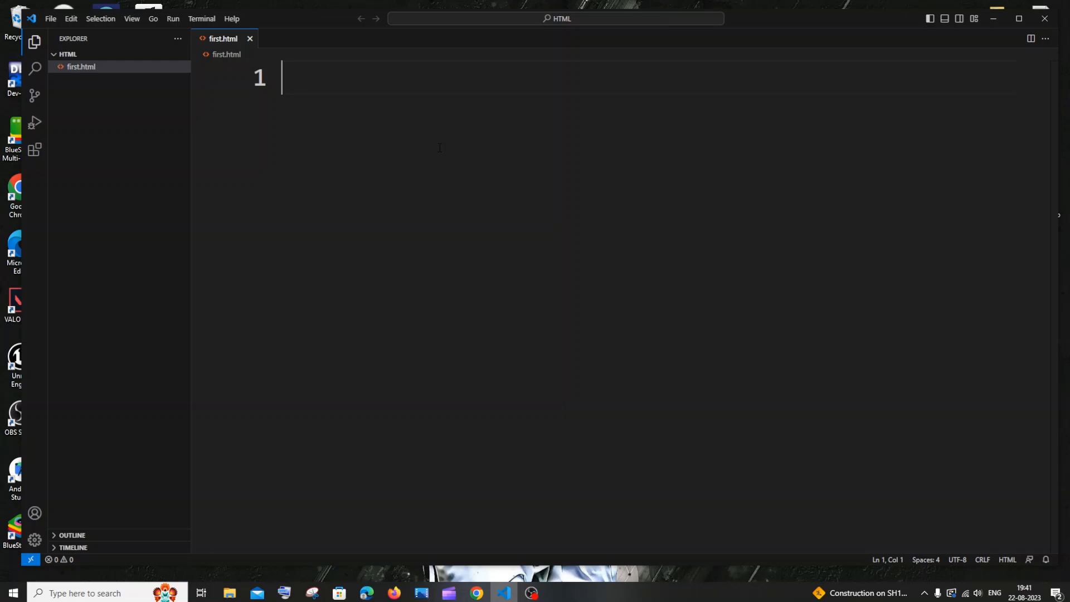
Step: Expand the ! Emmet abbreviation into the full HTML5 boilerplate on line 1
{"action": "type", "text": "!"}
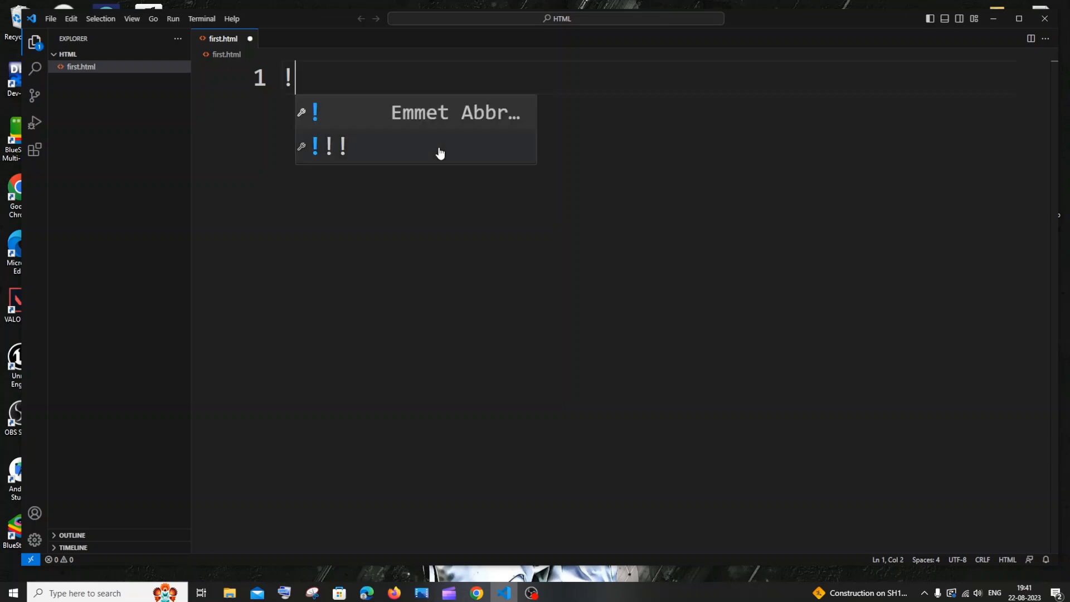
{"action": "mouse_move", "coordinate": [435, 122]}
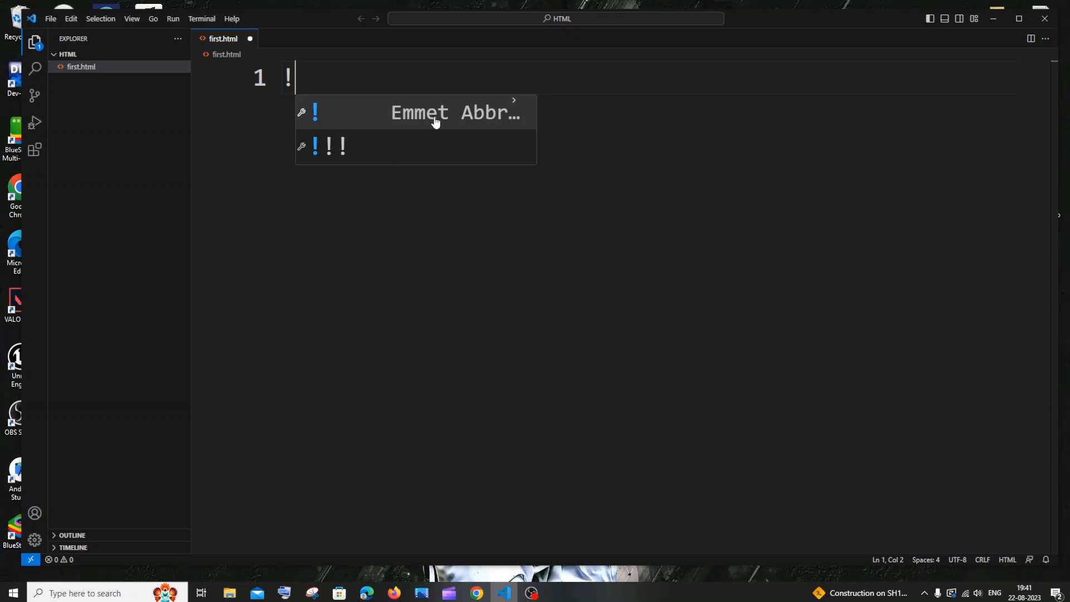
{"action": "left_click", "coordinate": [435, 112]}
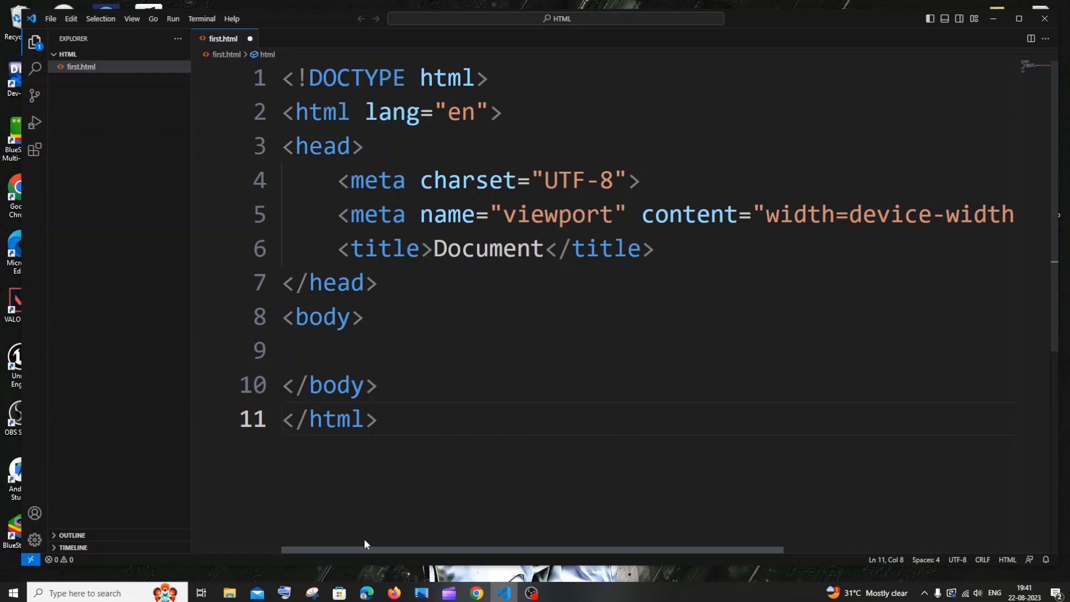
{"action": "key", "text": "ctrl+a"}
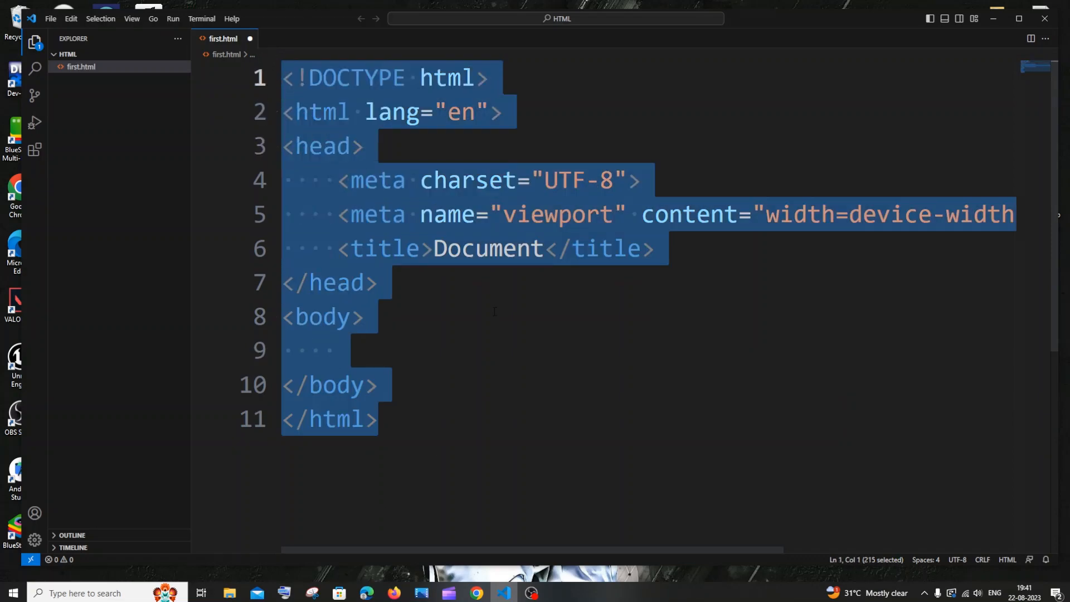
{"action": "left_click", "coordinate": [307, 349]}
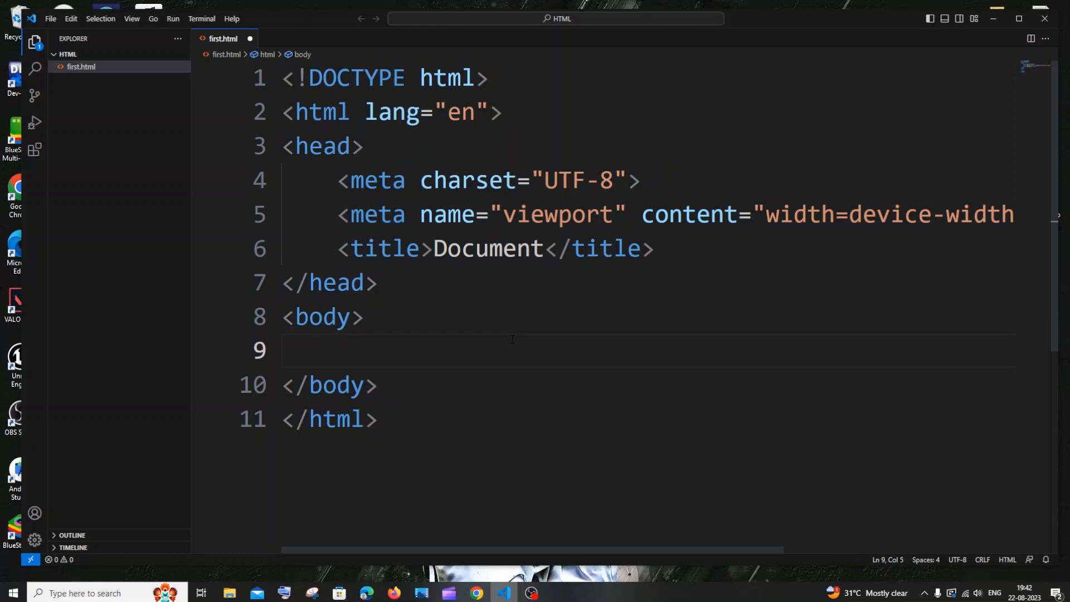
{"action": "left_click", "coordinate": [335, 349]}
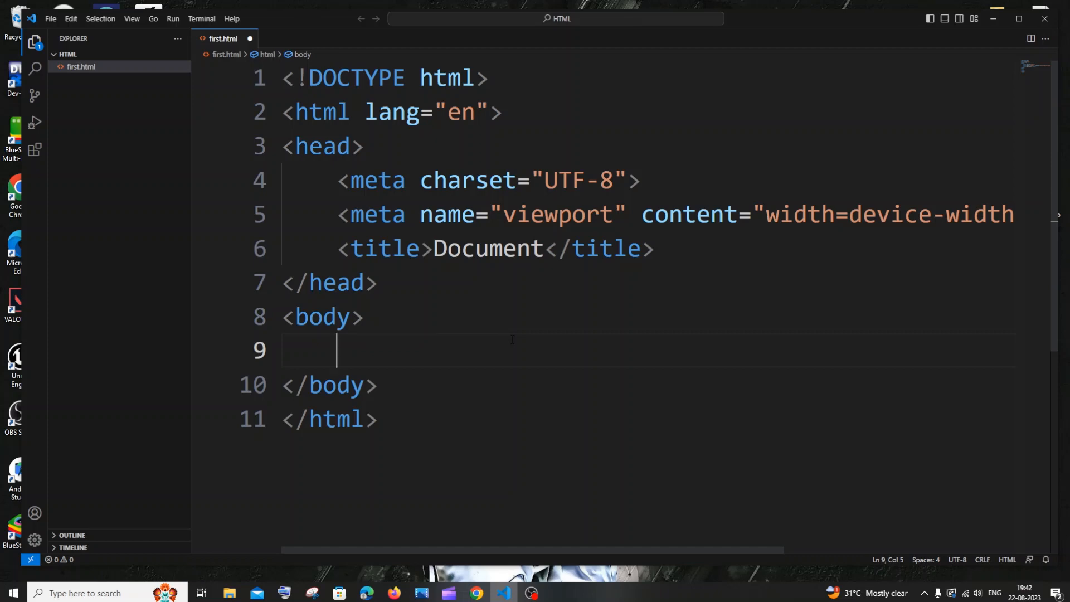
Step: Add an <h1> heading with text in the body, then begin an <i tag to show suggestions
{"action": "type", "text": "<h1>tyo</h1>"}
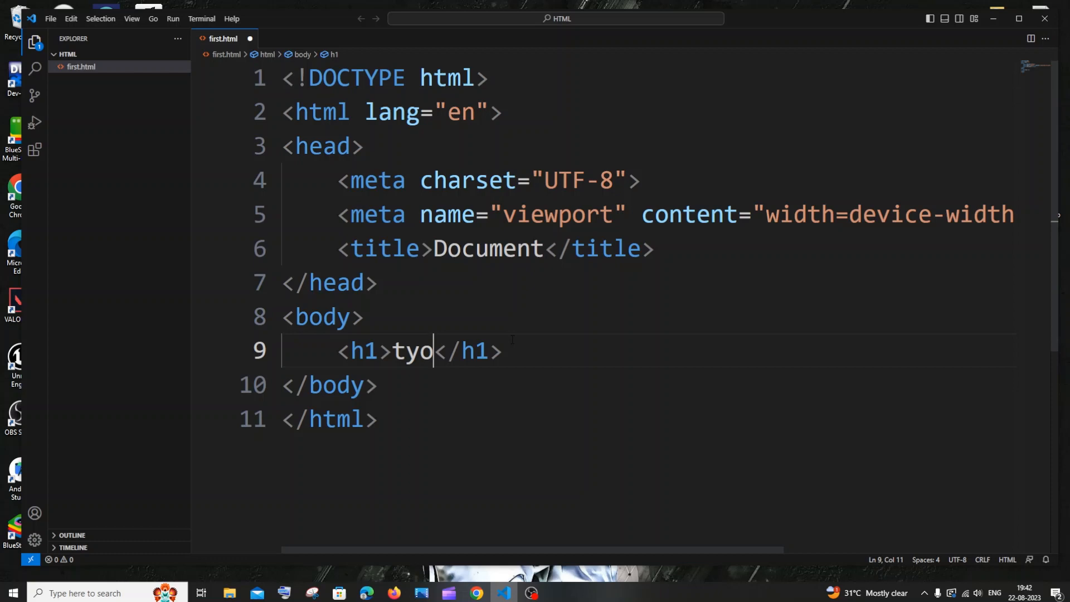
{"action": "type", "text": "pe"}
{"action": "type", "text": "<h"}
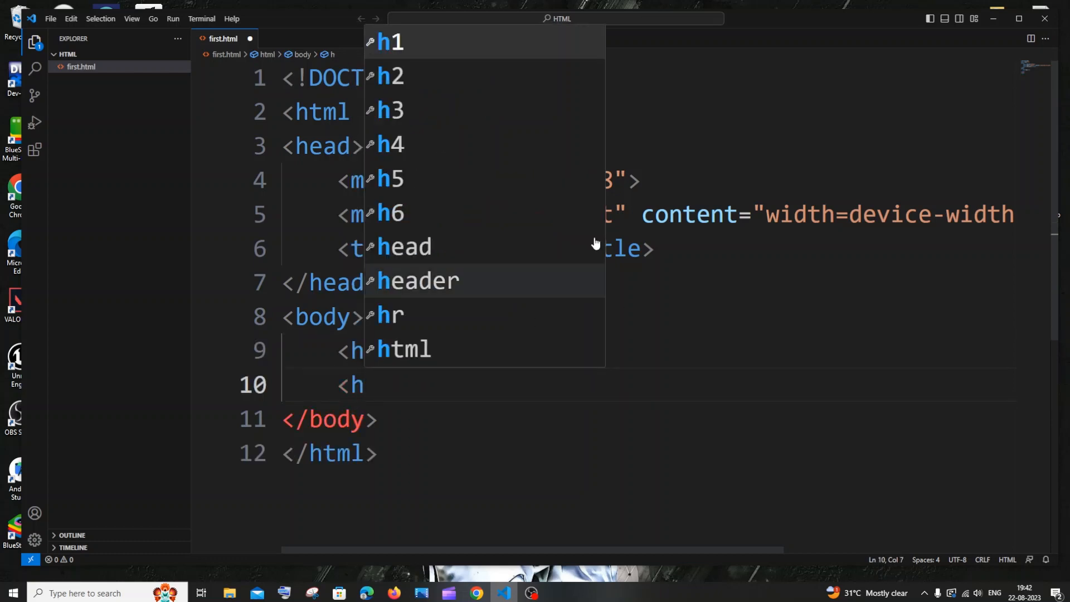
{"action": "mouse_move", "coordinate": [450, 314]}
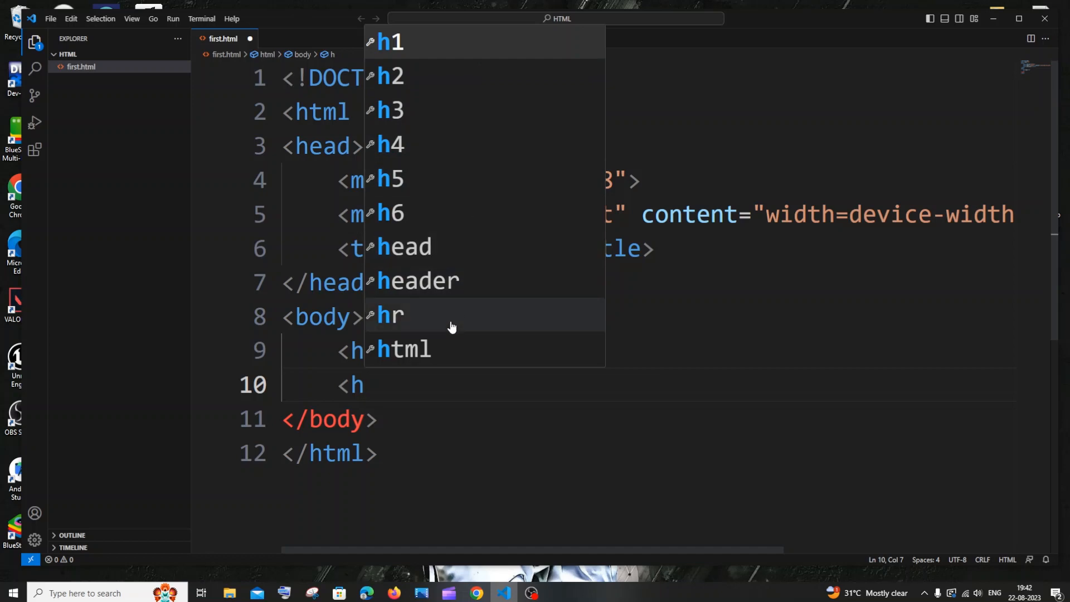
{"action": "type", "text": "i"}
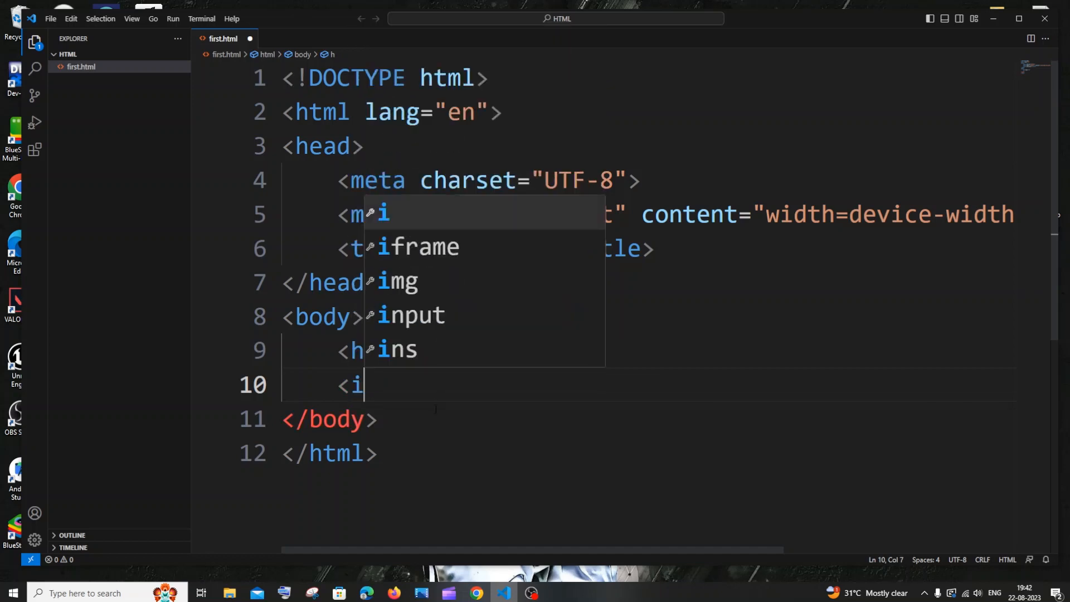
{"action": "mouse_move", "coordinate": [454, 283]}
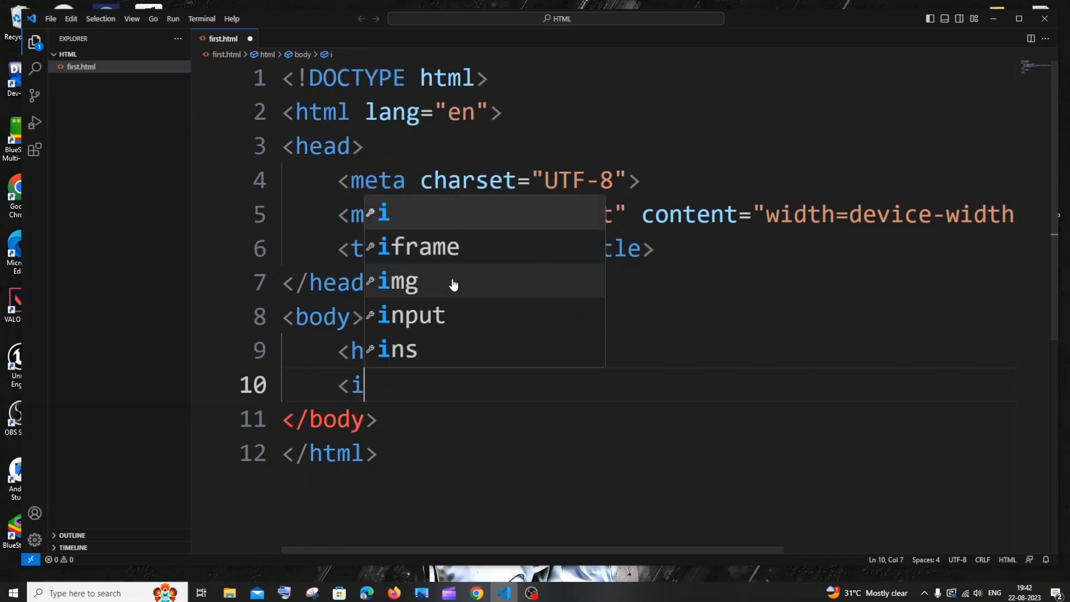
{"action": "mouse_move", "coordinate": [471, 315]}
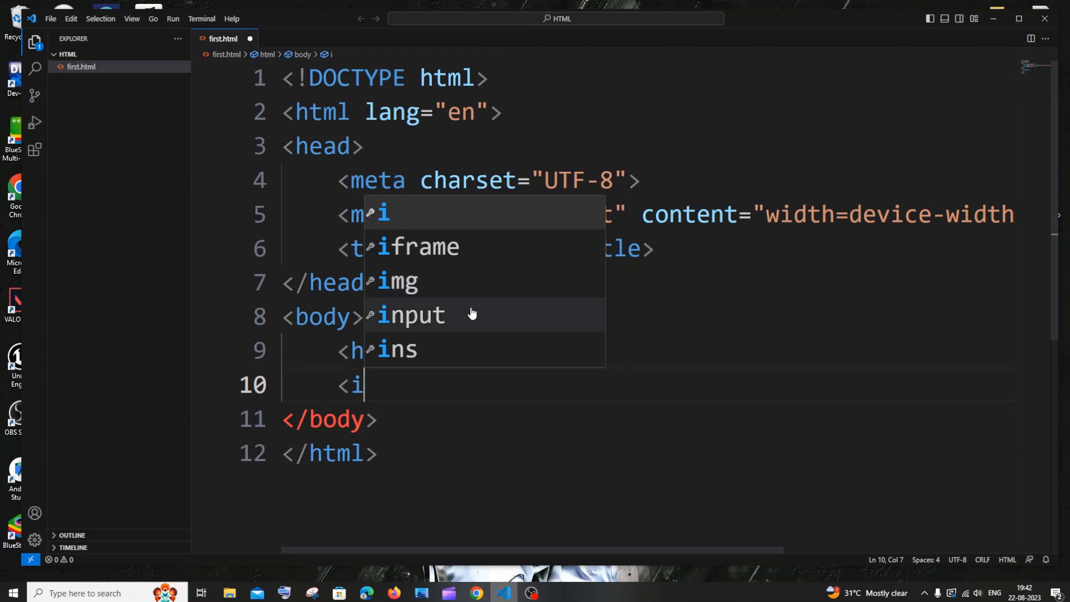
{"action": "mouse_move", "coordinate": [471, 313]}
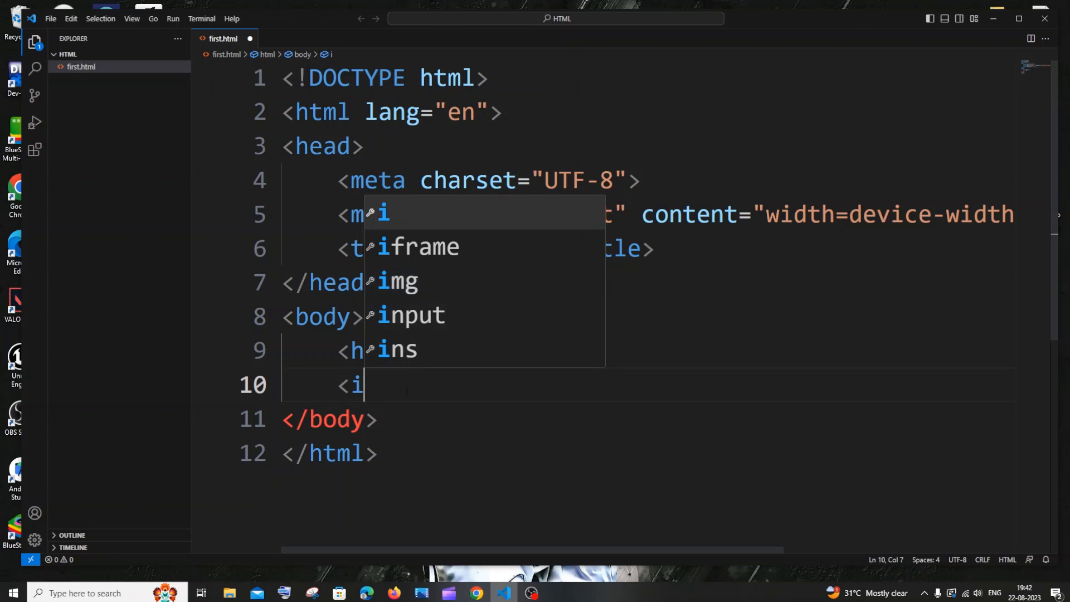